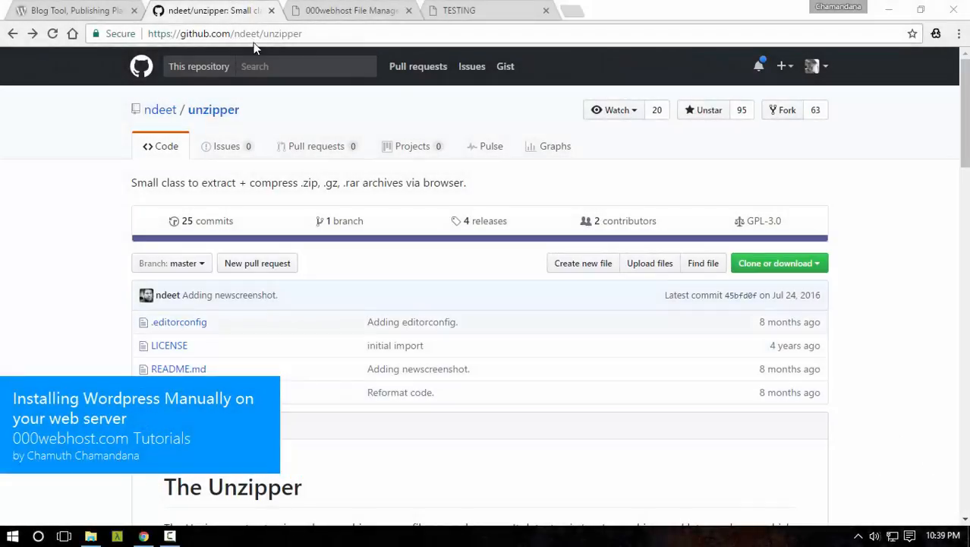
- Switch to the WordPress.org tab and go to the Download WordPress page
click(73, 9)
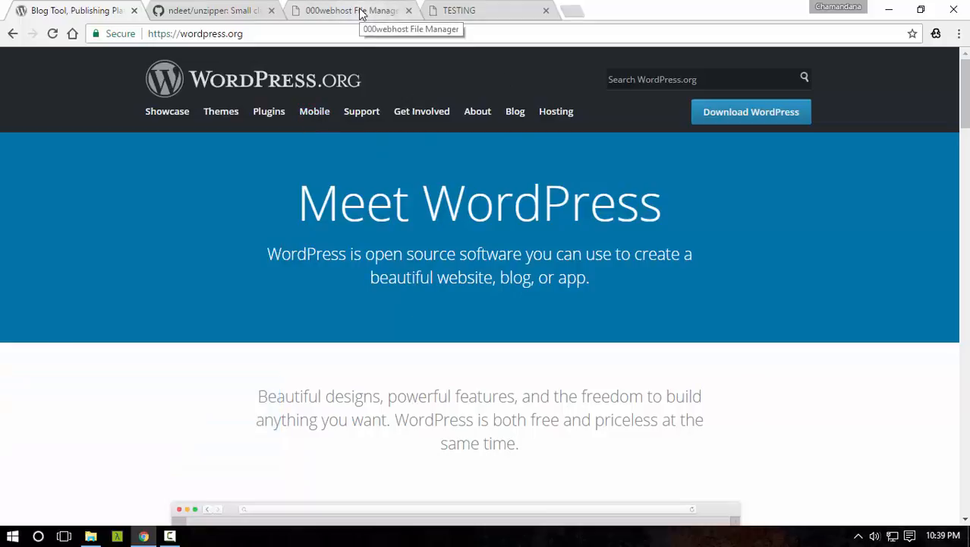
click(349, 9)
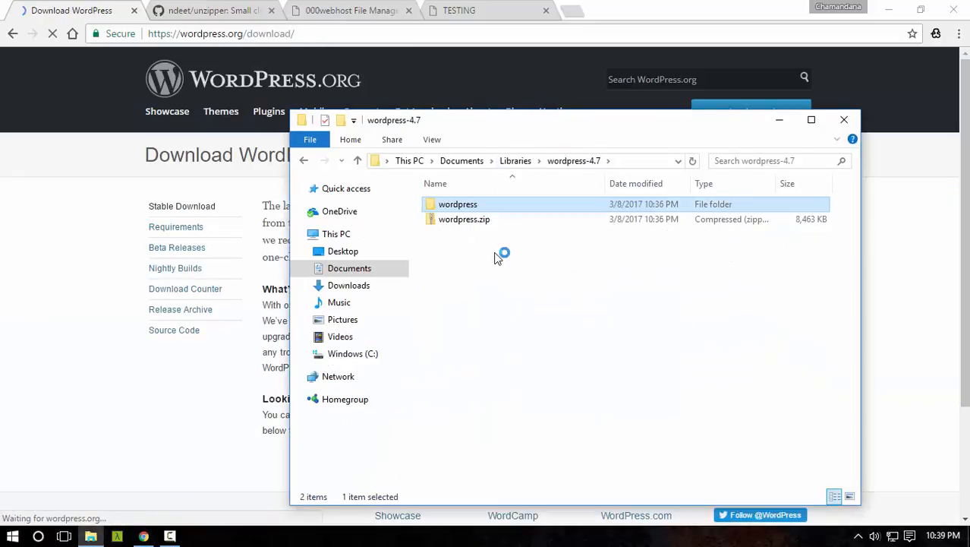
- Return to the ndeet/unzipper repository and browse its file list
click(213, 10)
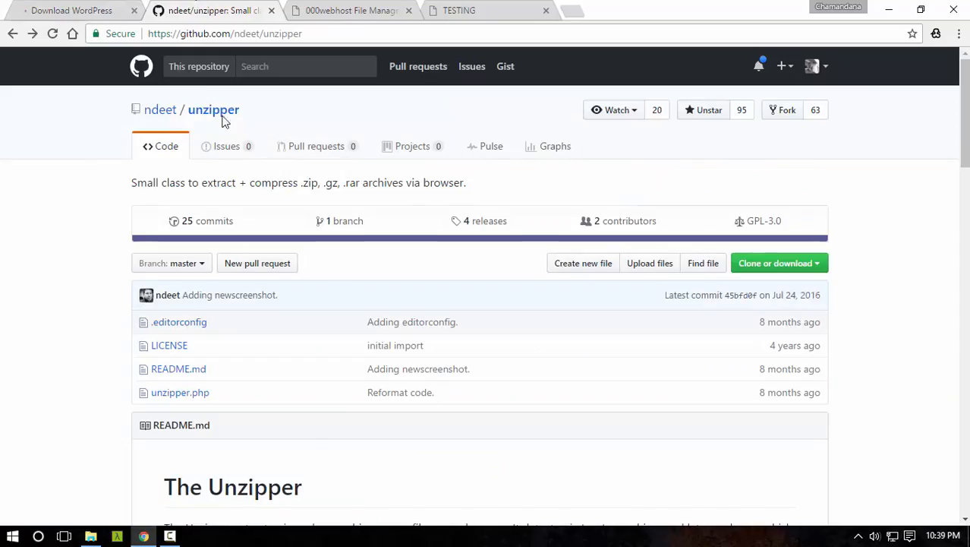
scroll(down, 3)
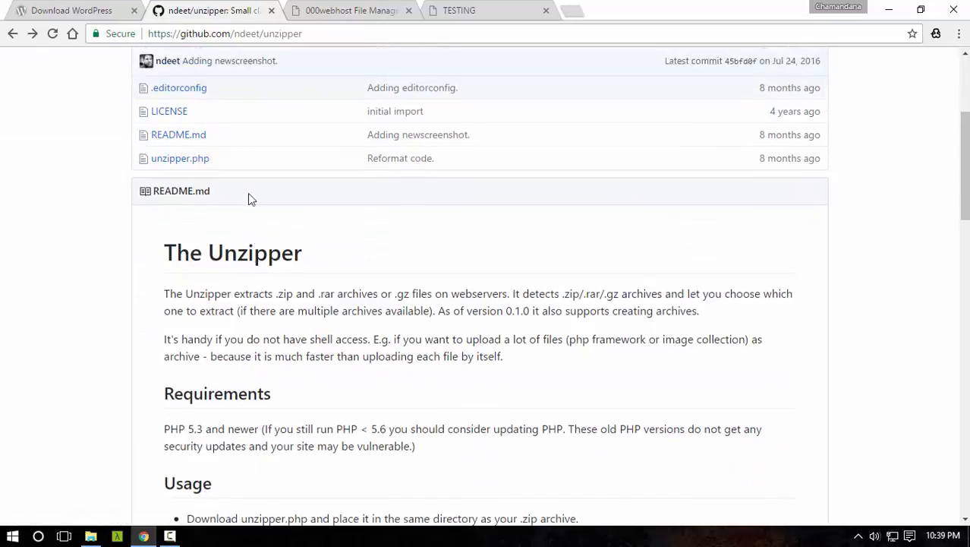
scroll(down, 3)
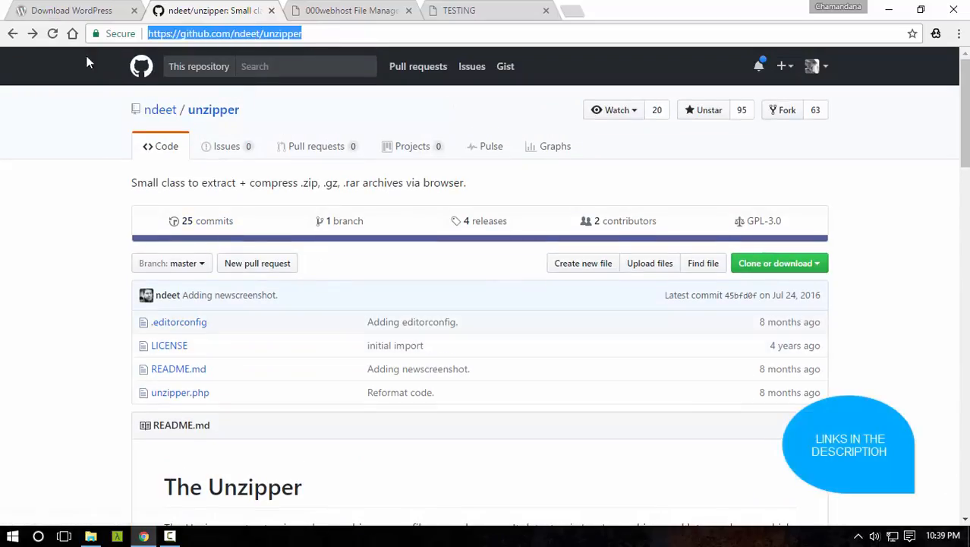
click(68, 9)
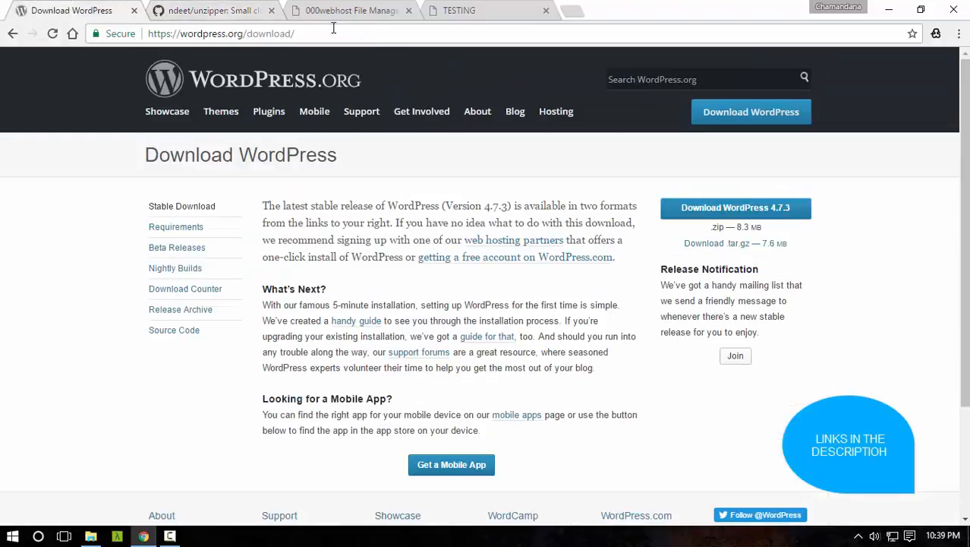
click(213, 9)
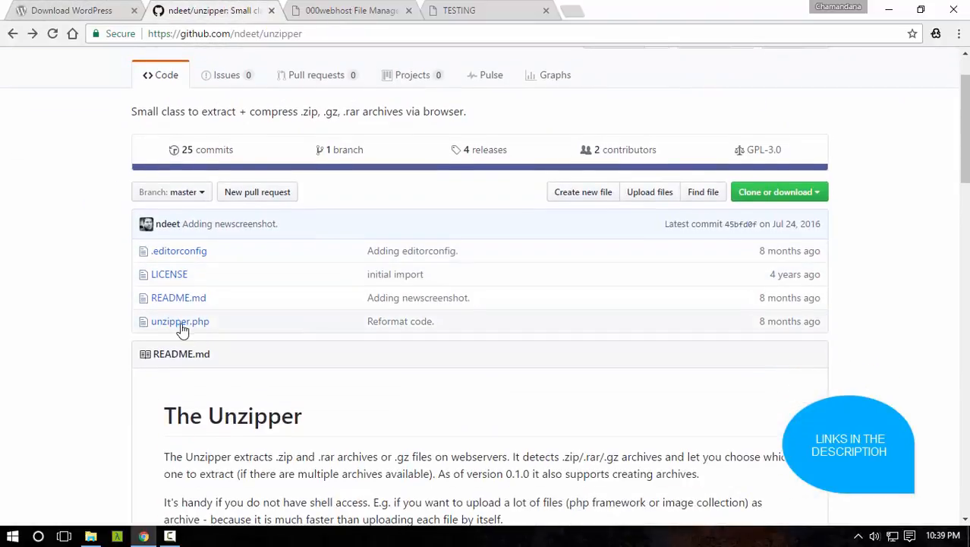
- View unzipper.php as plain raw source code in the browser
click(181, 321)
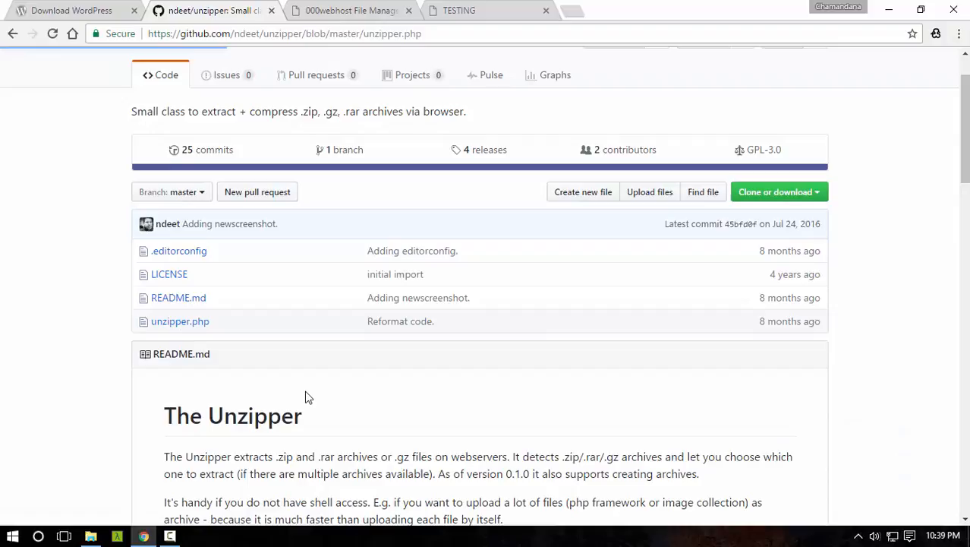
click(181, 320)
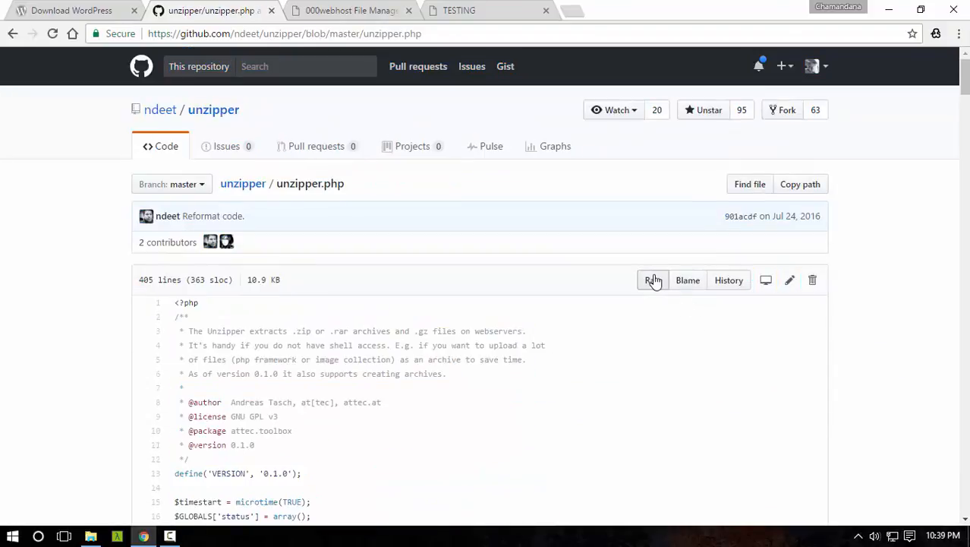
click(655, 280)
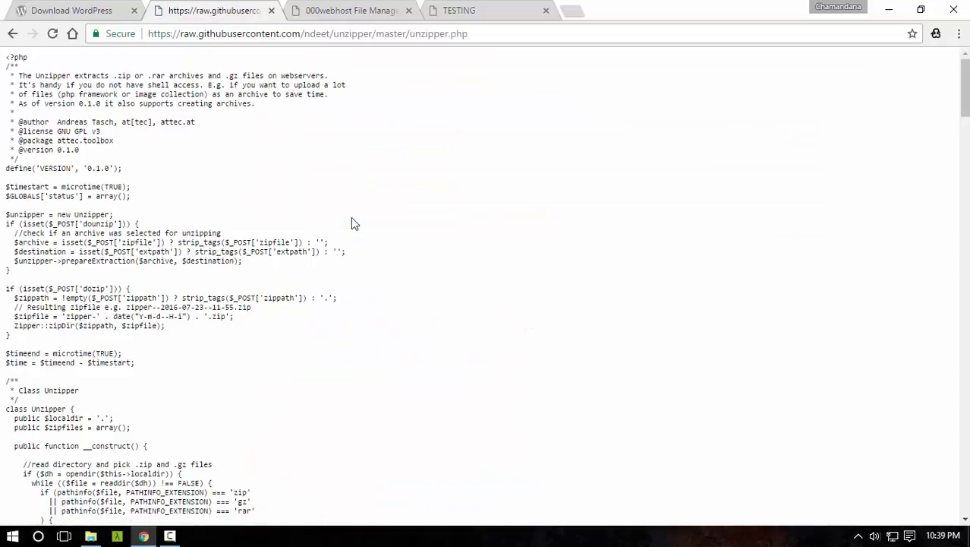
- In the File Manager, start a mistaken New folder named unzipper.php and cancel it
click(351, 9)
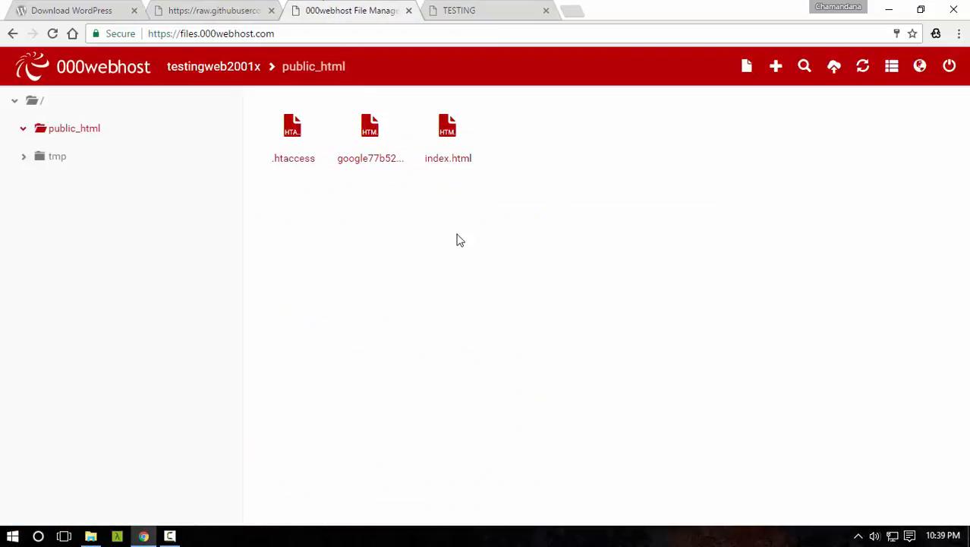
click(775, 67)
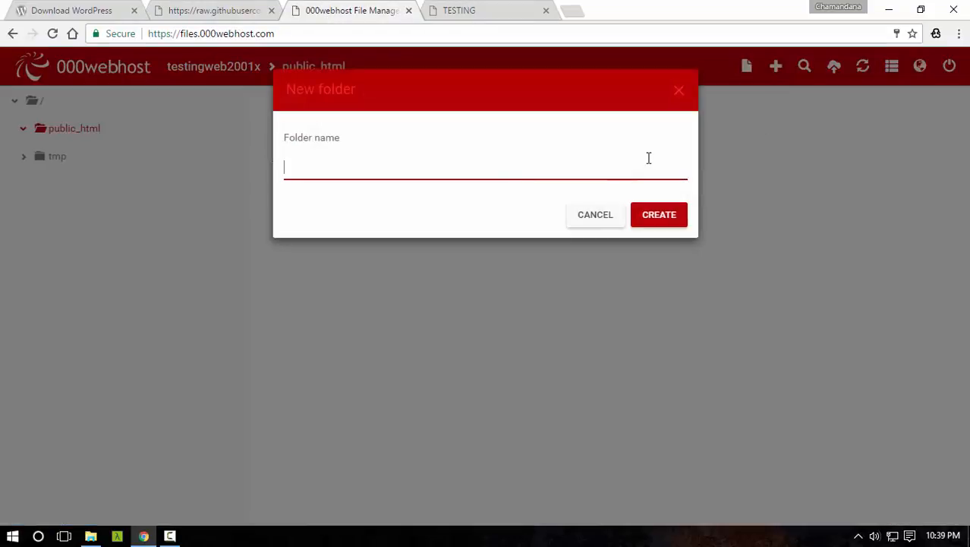
text(unzipper.php)
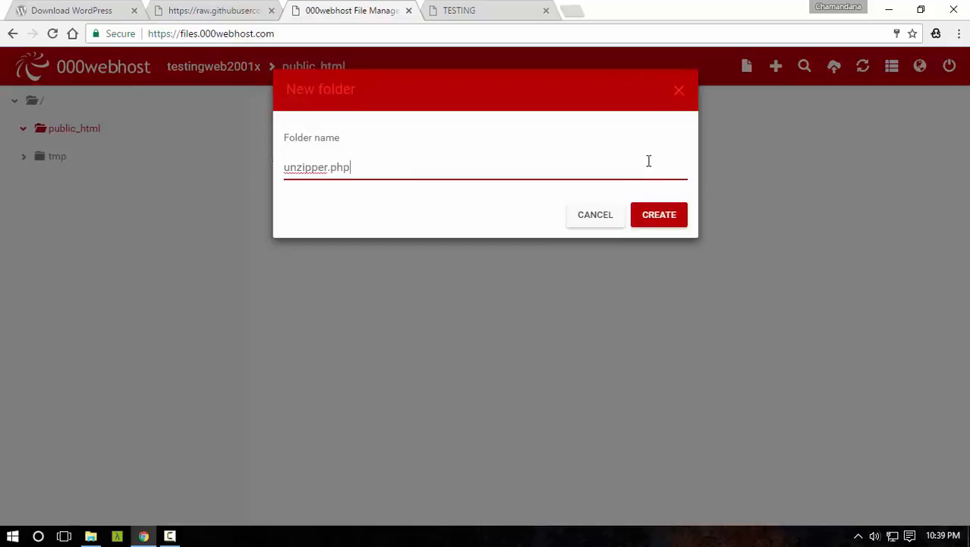
click(659, 214)
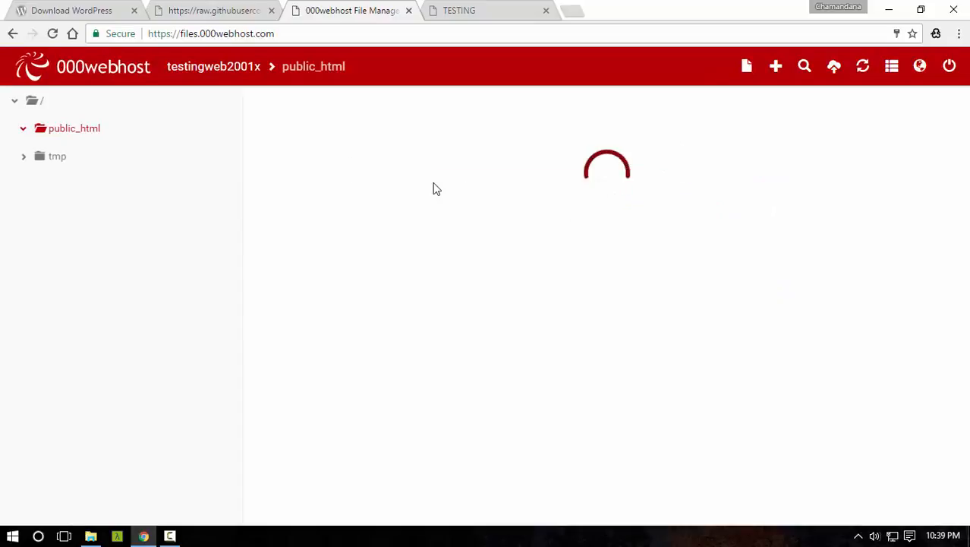
- Create a new unzipper.php file in public_html with the pasted Unzipper code and save it
right_click(527, 137)
text(unzipper)
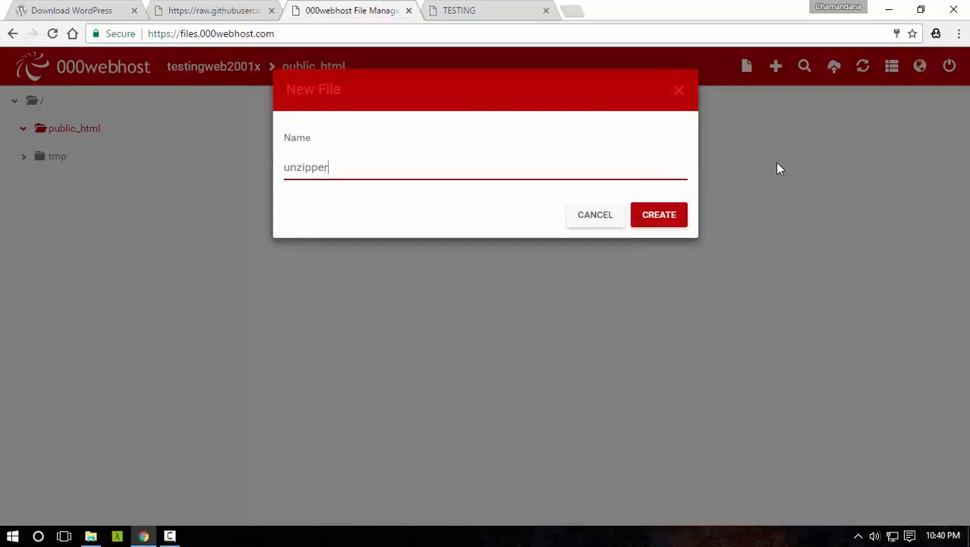
click(659, 214)
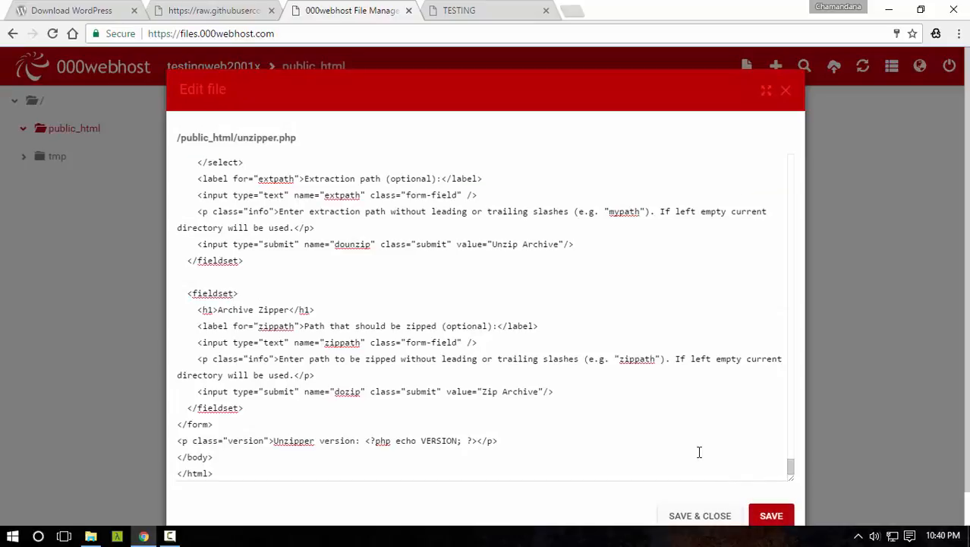
click(698, 516)
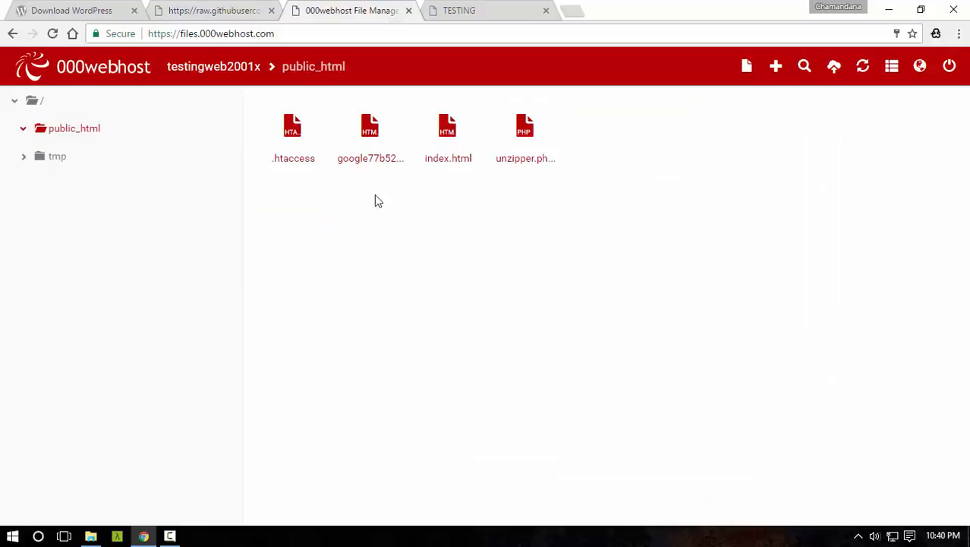
- Upload wordpress.zip from the local wordpress-4.7 folder into public_html
click(834, 67)
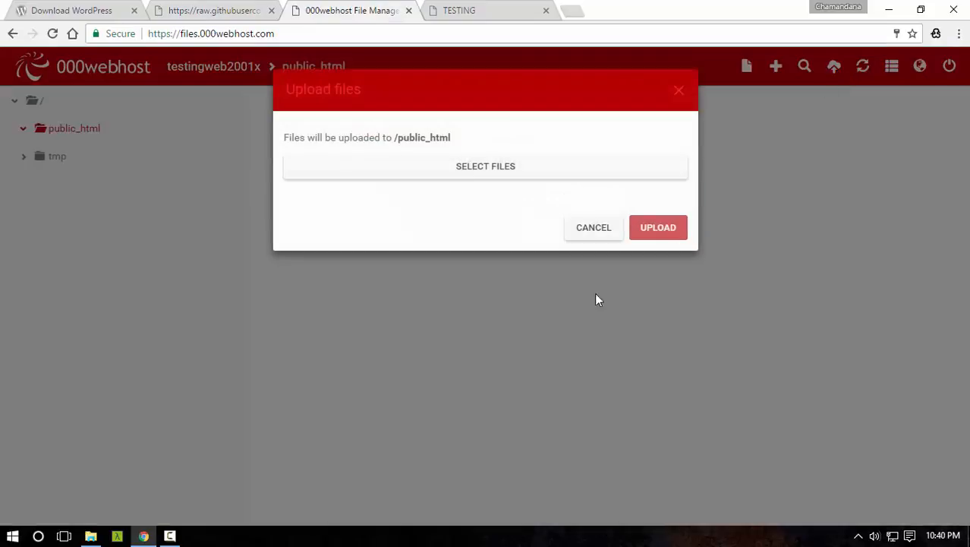
click(486, 165)
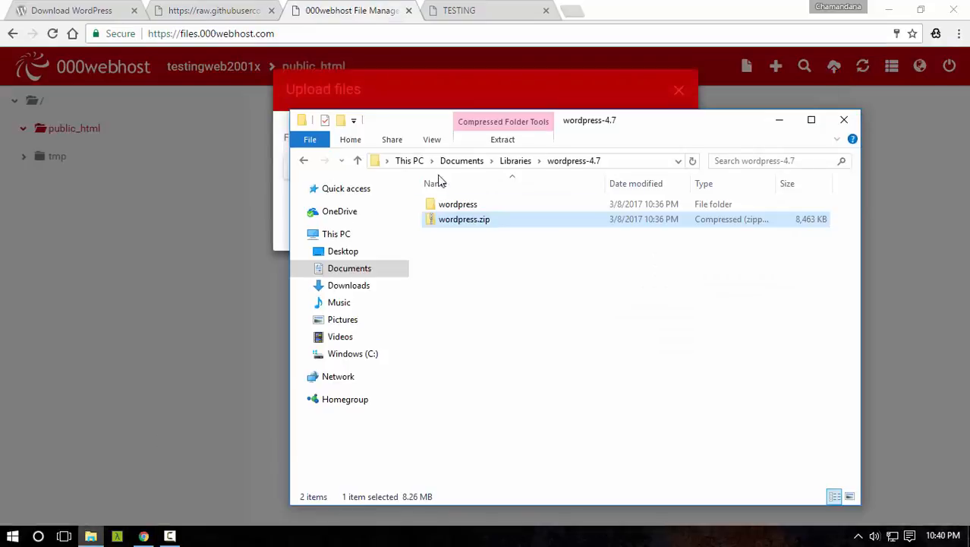
drag(464, 219, 437, 205)
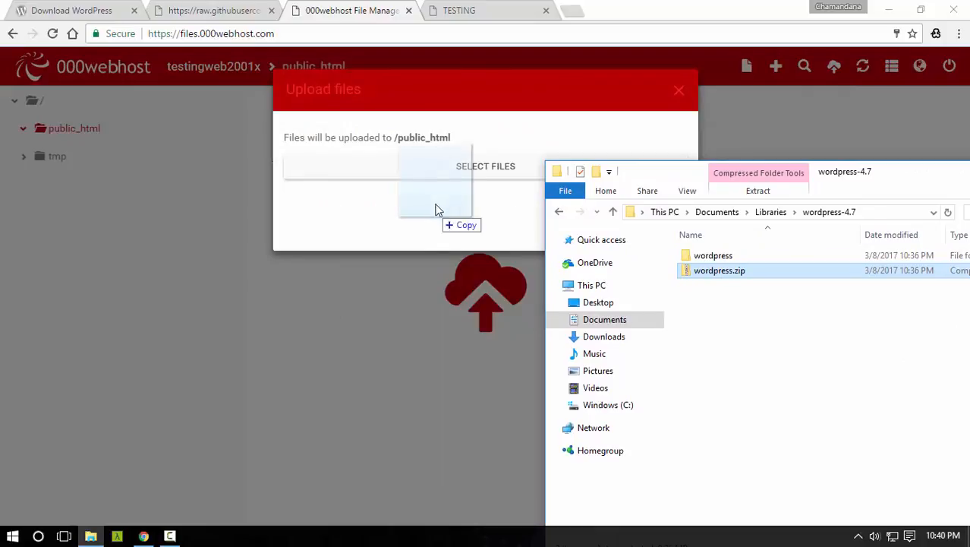
drag(720, 270, 434, 197)
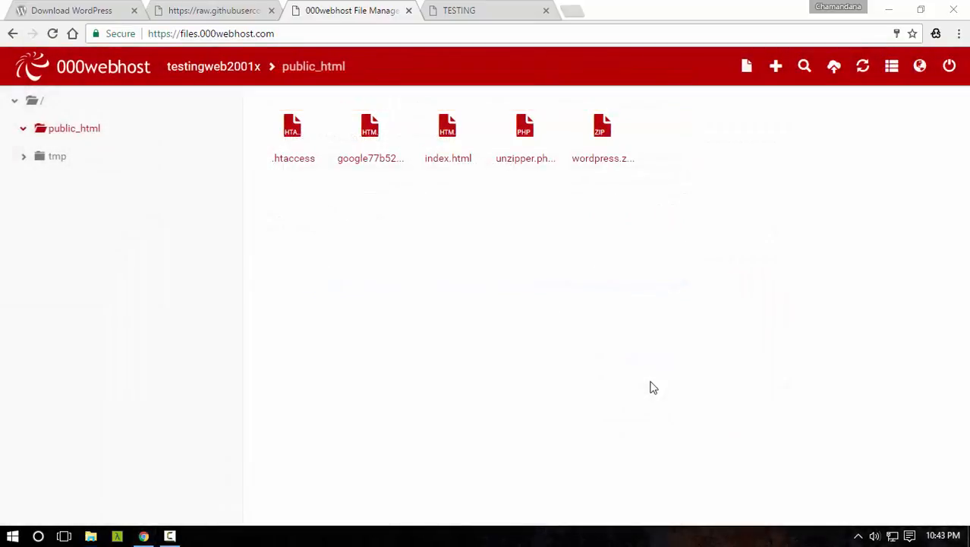
mouse_move(615, 362)
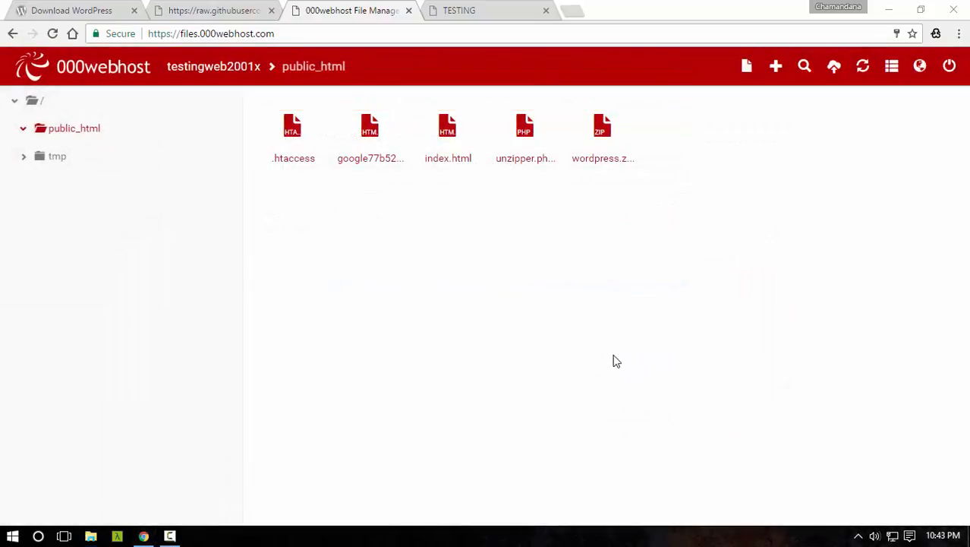
- Delete the default index.html from public_html
right_click(448, 137)
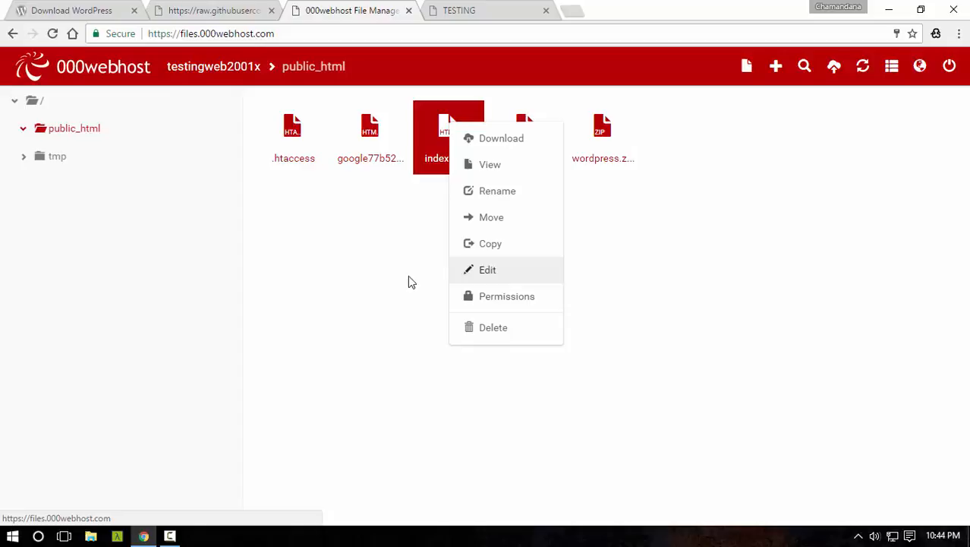
click(493, 328)
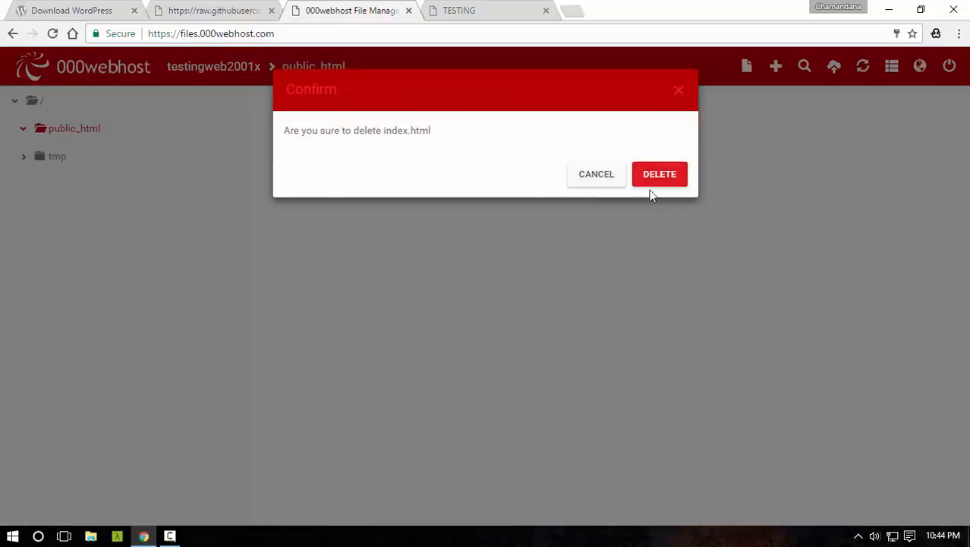
click(659, 173)
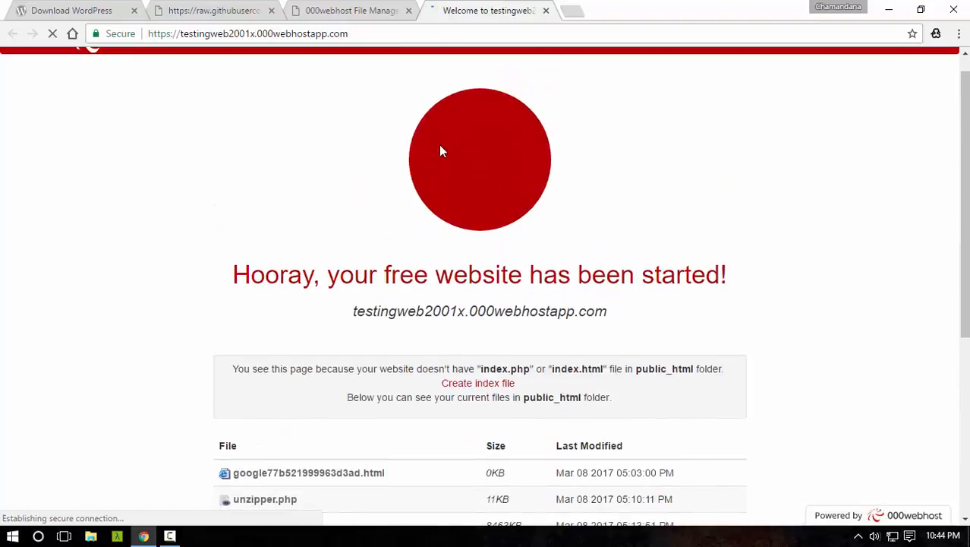
- Run unzipper.php on the site and extract wordpress.zip into the current folder
scroll(down, 3)
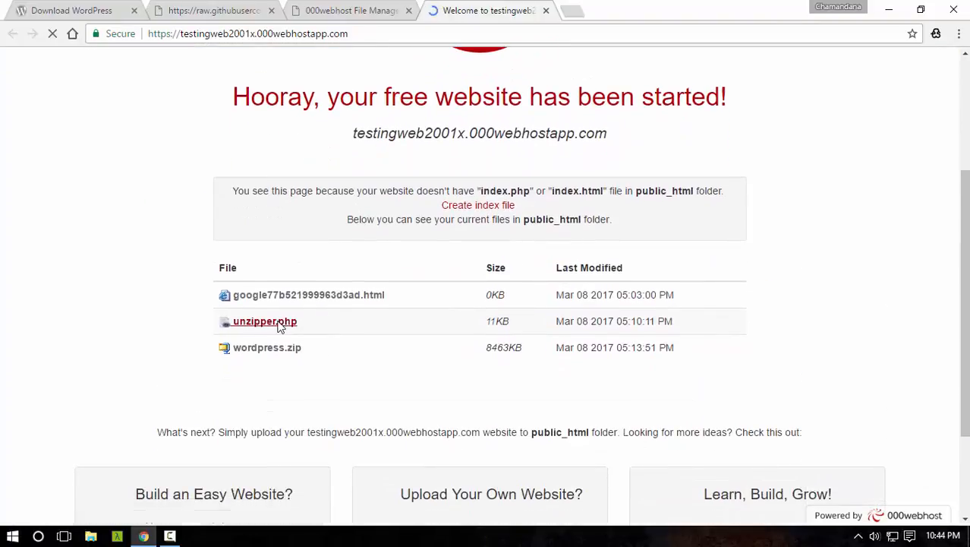
click(264, 320)
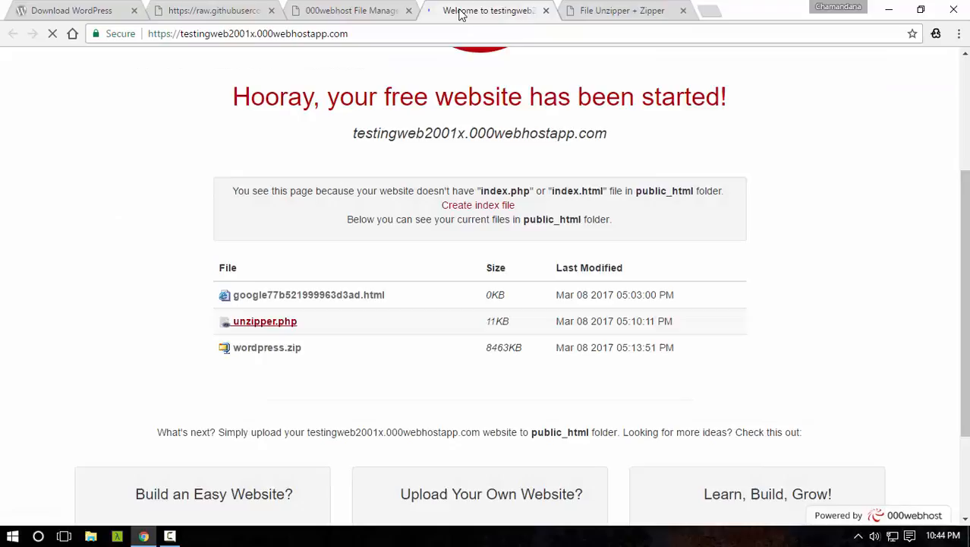
click(264, 321)
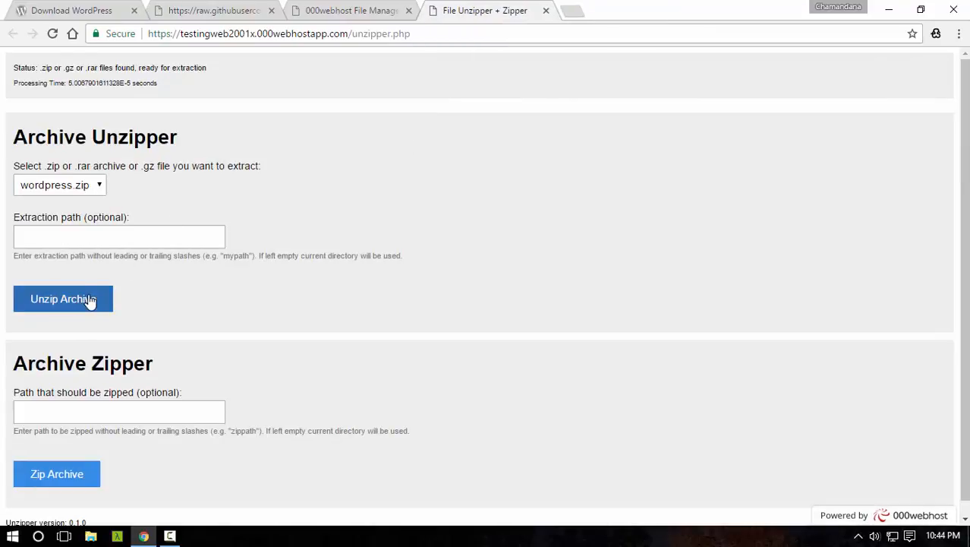
click(62, 298)
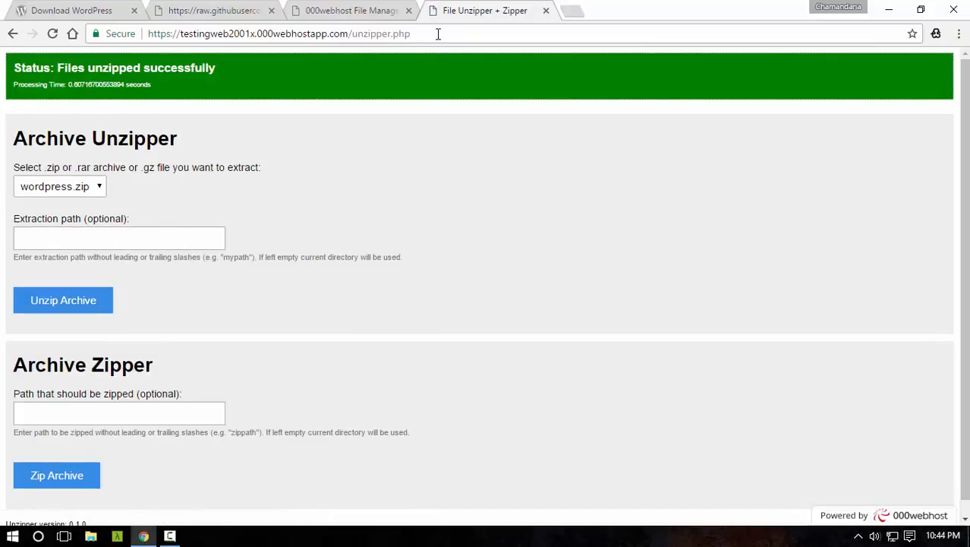
- Check the File Manager for the extracted WordPress files and load the site
click(349, 9)
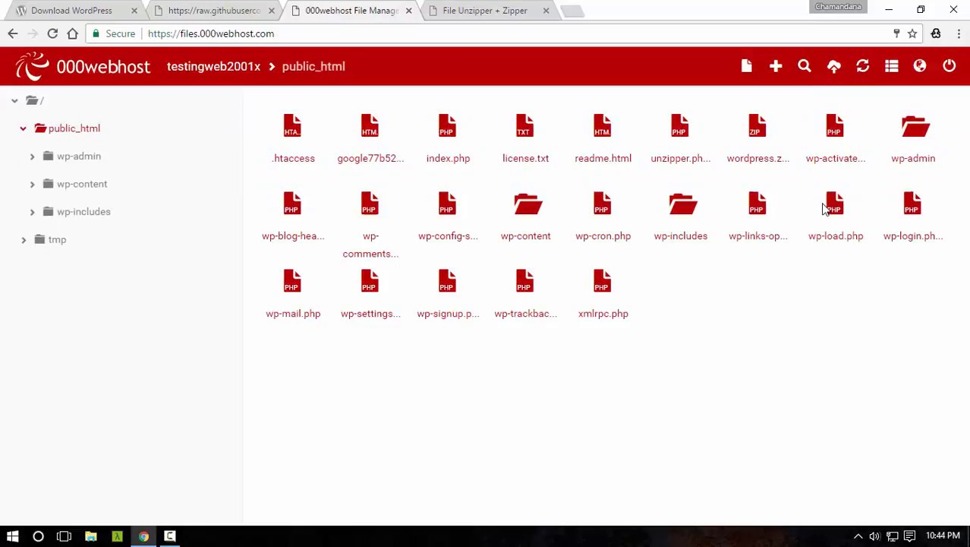
mouse_move(153, 522)
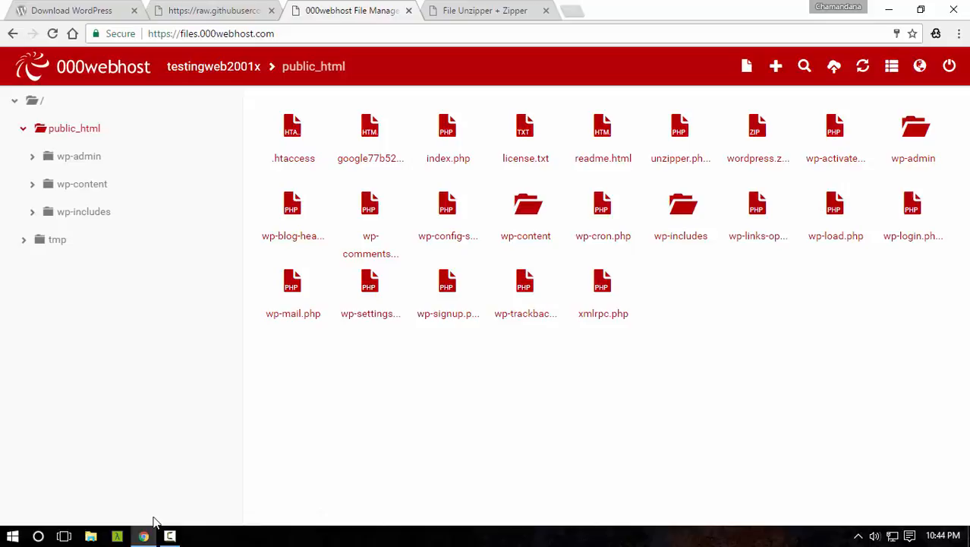
click(486, 9)
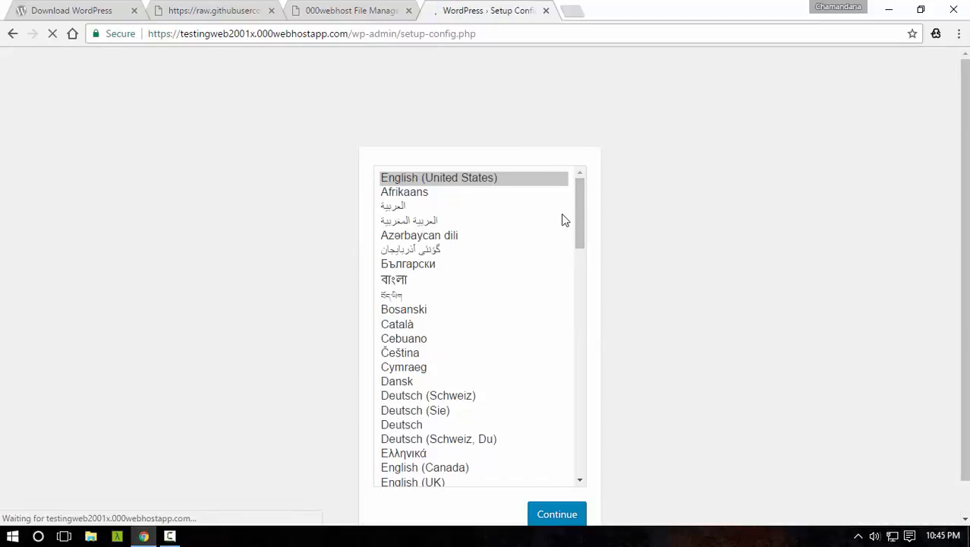
- Scroll through the language list on WordPress's setup-config page to its final entries
scroll(down, 3)
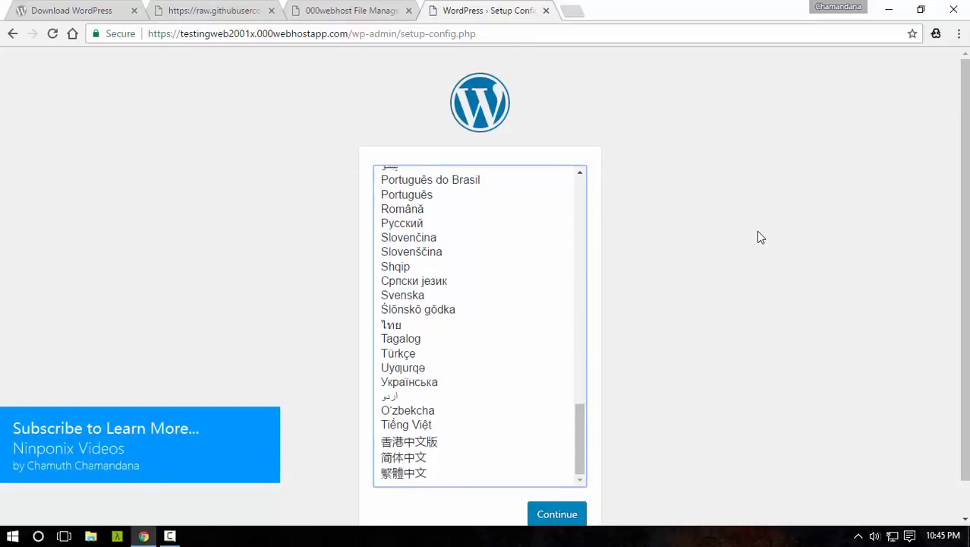
scroll(down, 3)
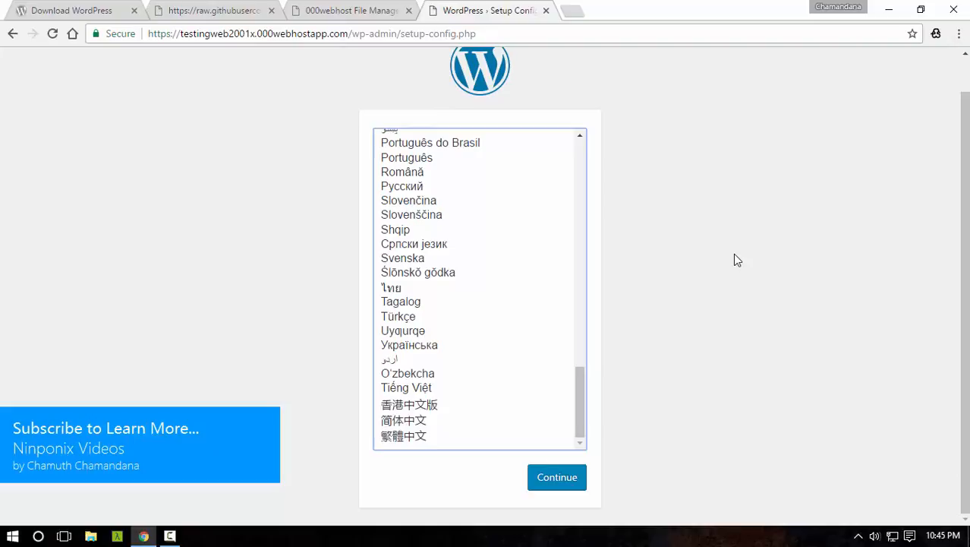